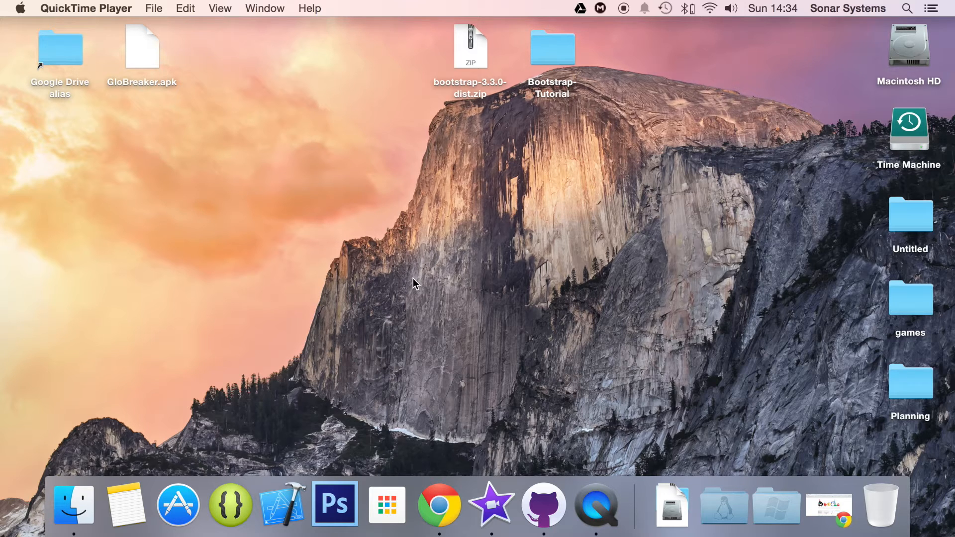
mouse_move(577, 20)
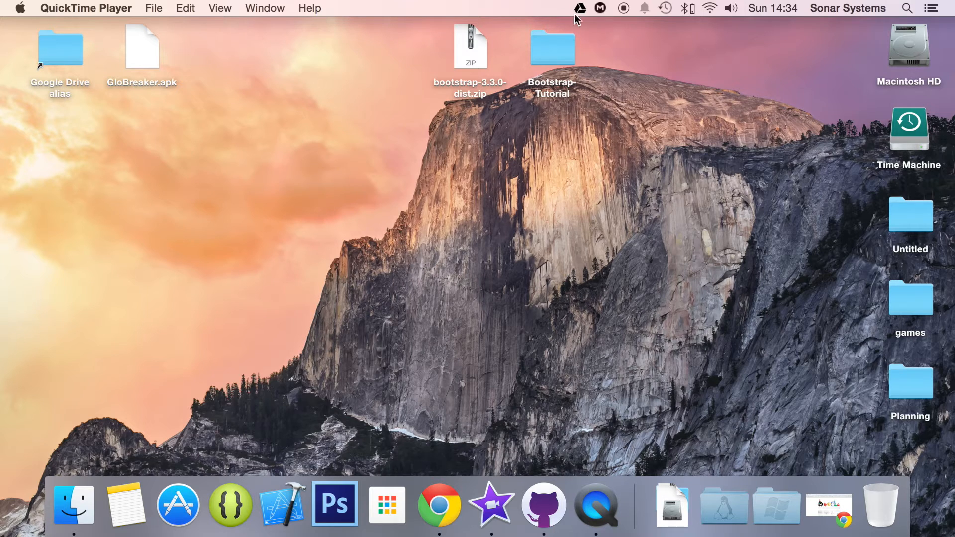
Open index.html from the Bootstrap-Tutorial folder in Sublime Text.
double_click(551, 47)
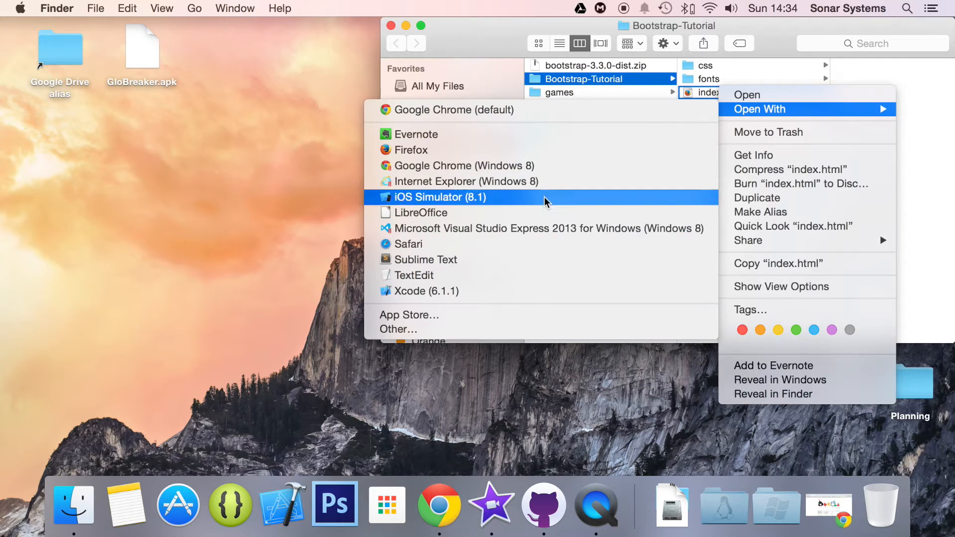
click(425, 260)
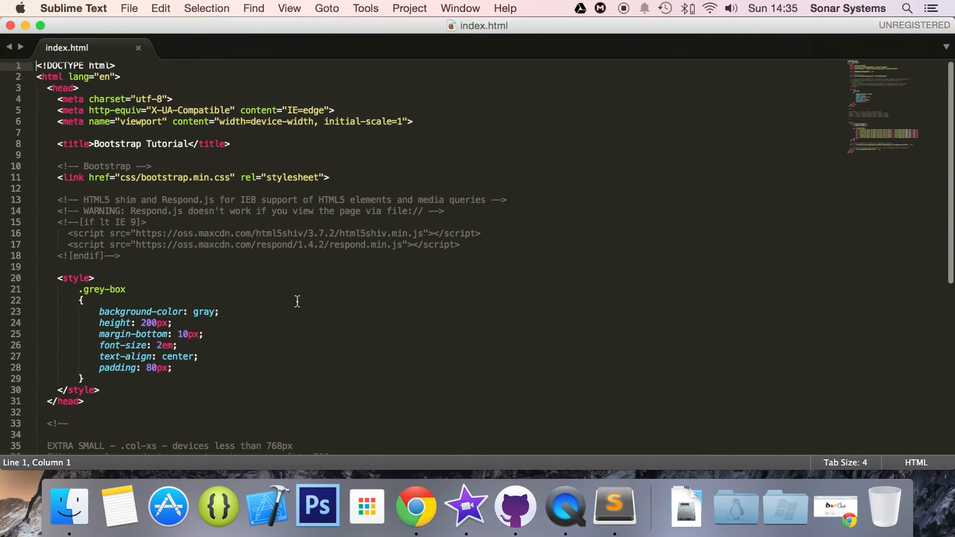
scroll(down, 3)
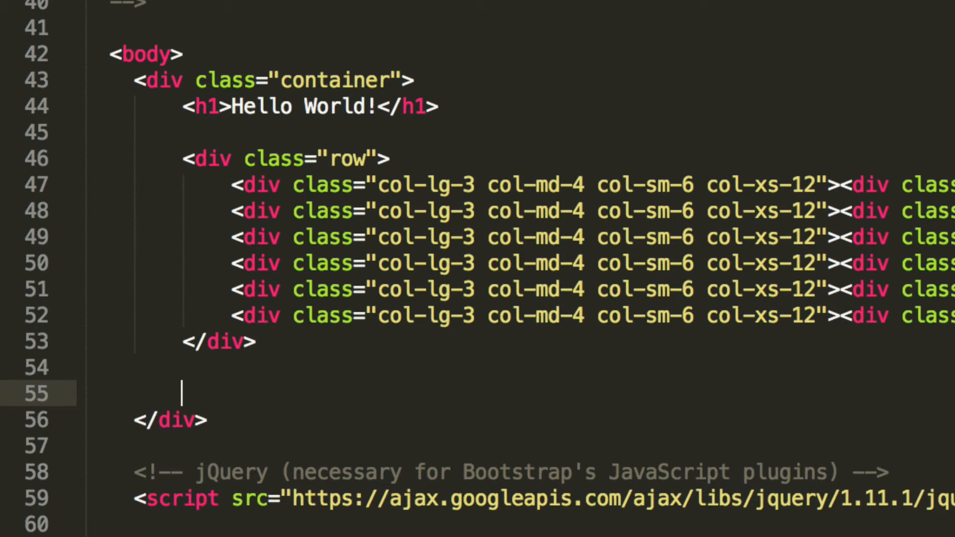
Add an empty <div class="well"></div> block on line 55.
text(<div c;)
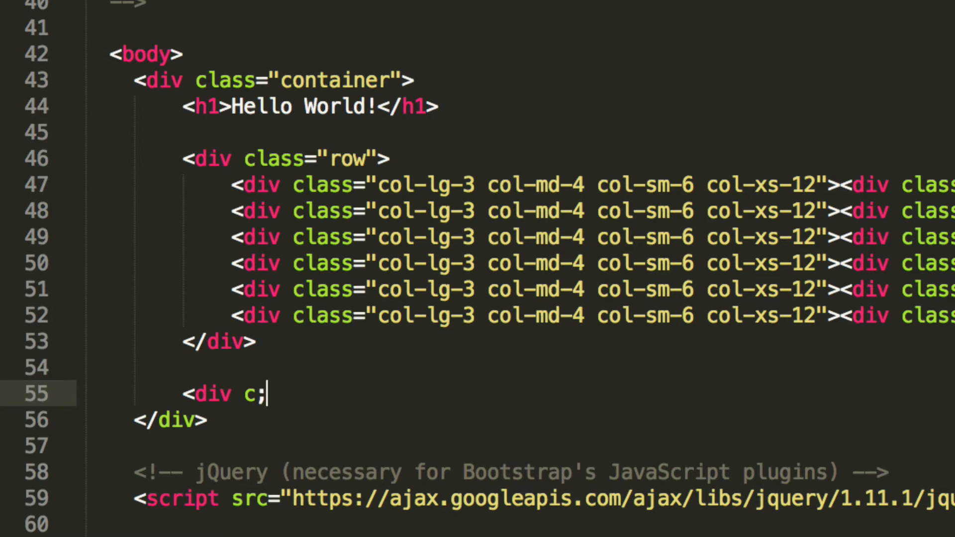
text(class="w")
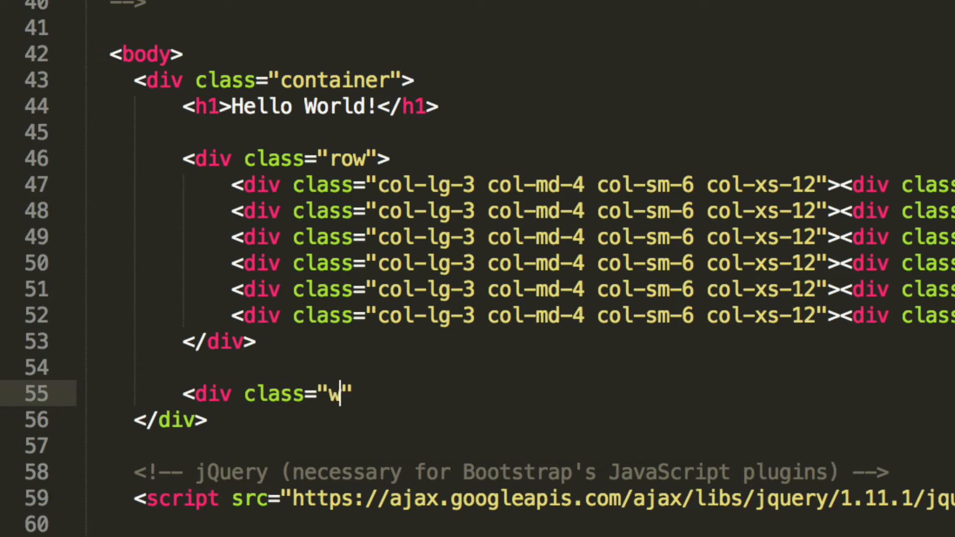
text(ell"><)
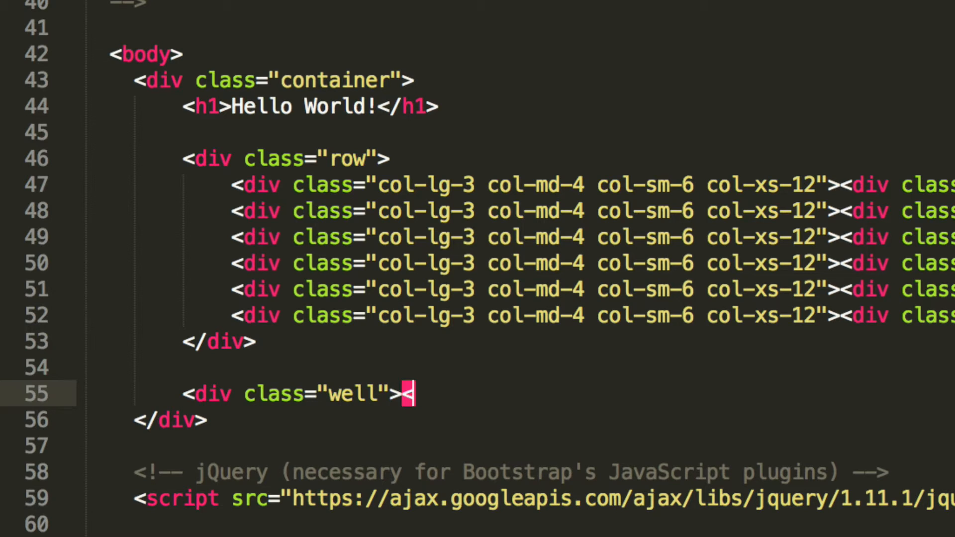
text(/div>)
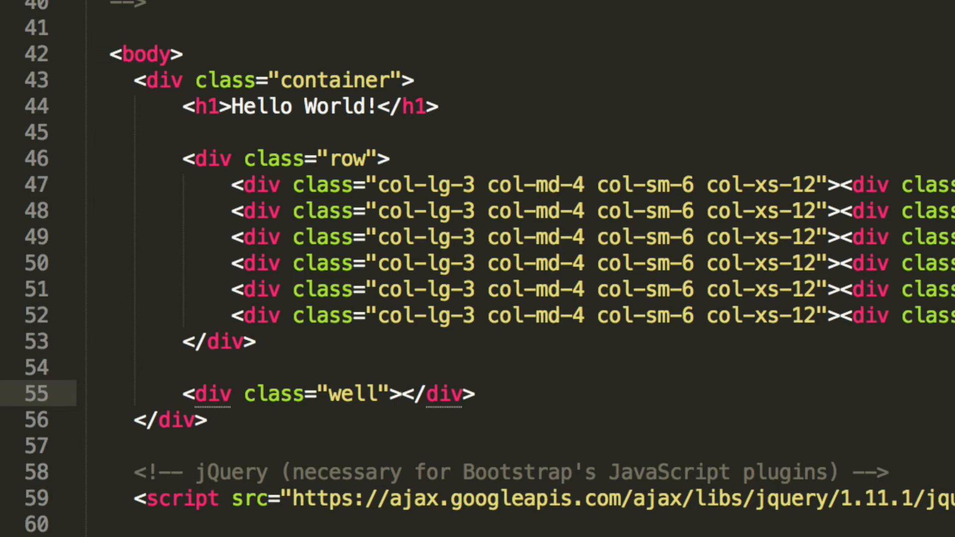
Fill the well with "This is the best well in the world oh yhhhh!!!! :D".
text(This is the bet)
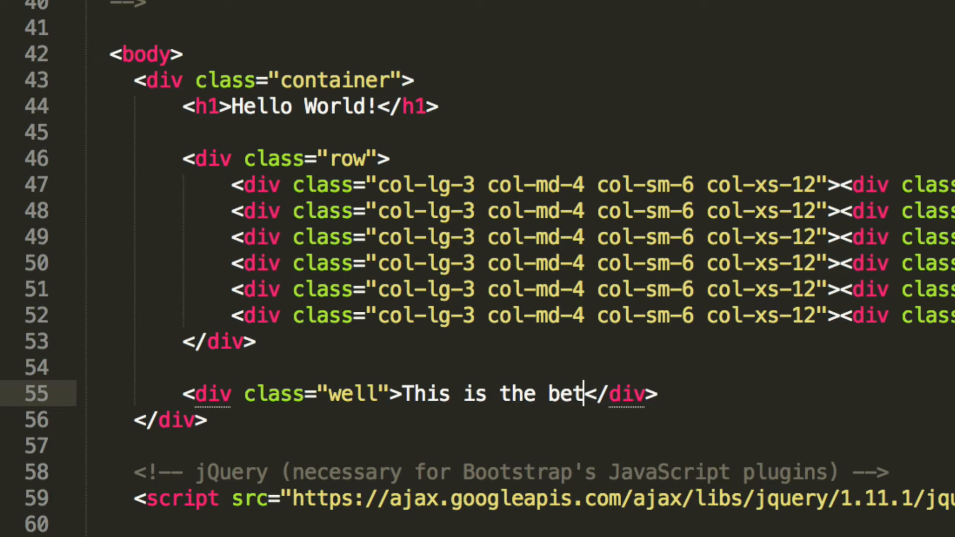
key(Backspace)
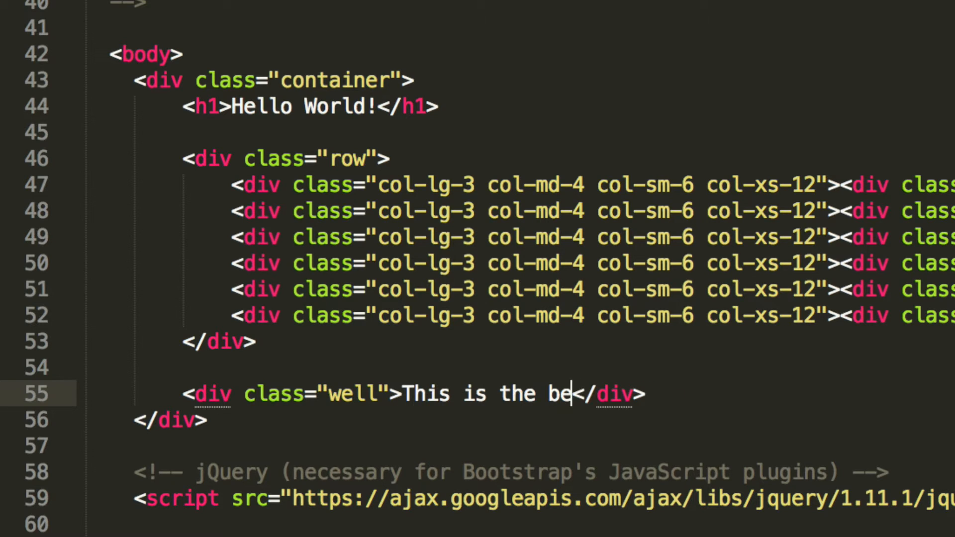
text(st well in)
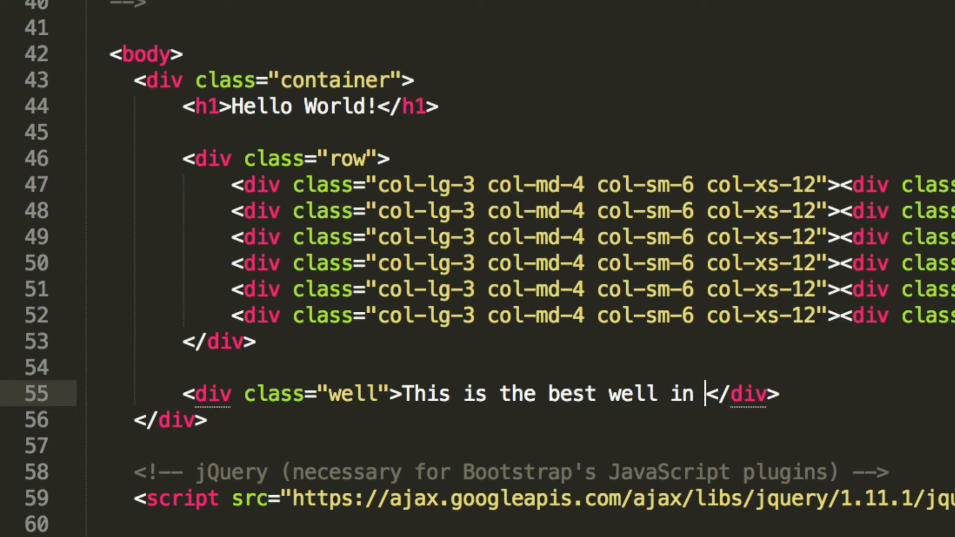
text(the world oh yhhhh@@)
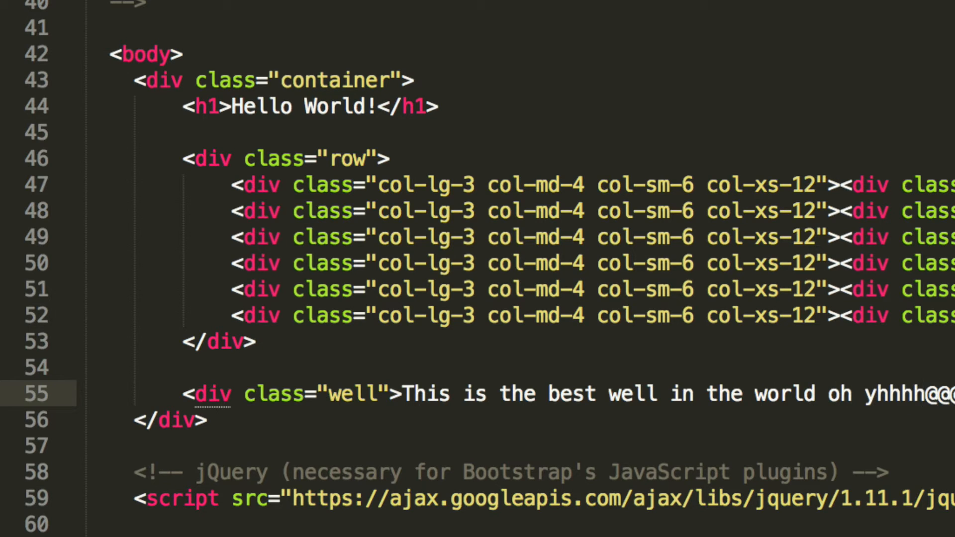
scroll(right, 3)
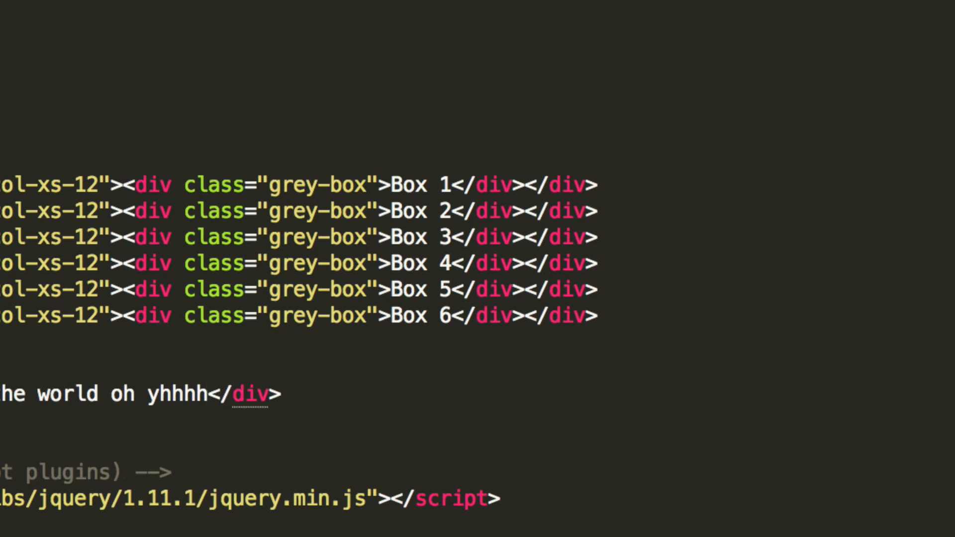
text(!!!! :D)
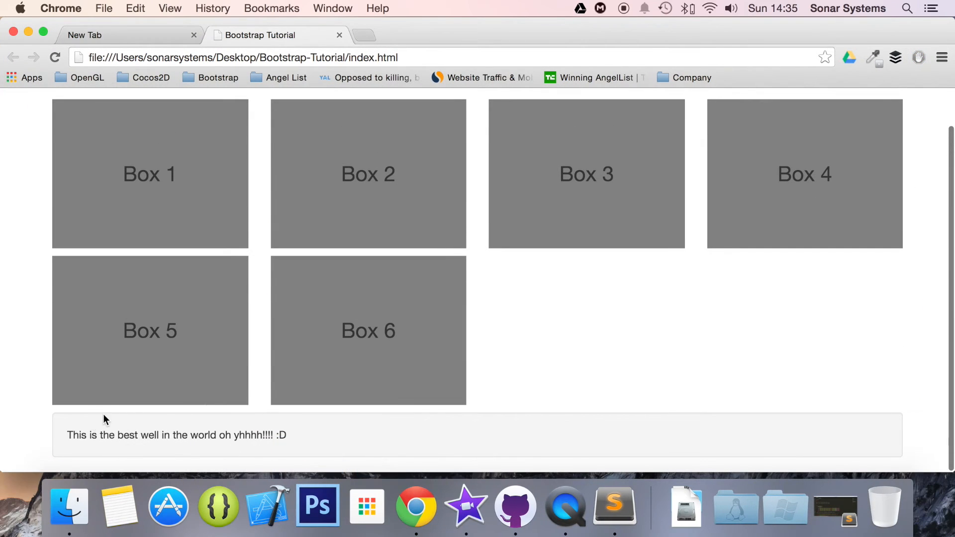
mouse_move(75, 430)
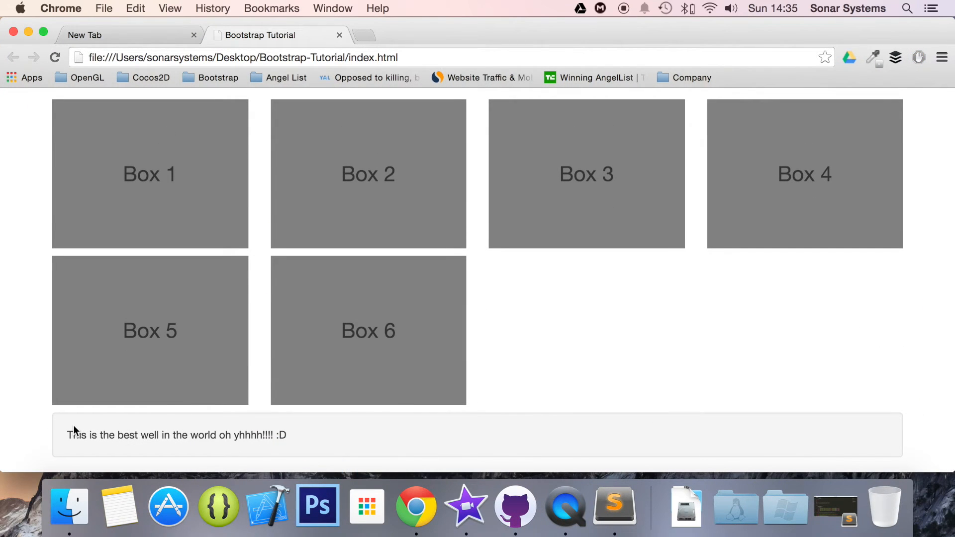